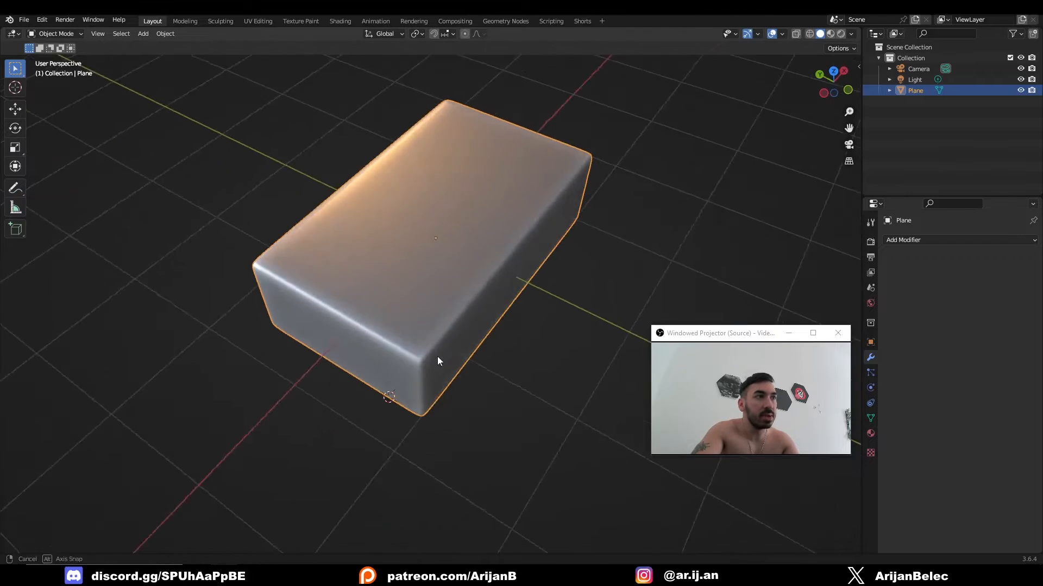
# Orbit around the rounded box and enter Edit Mode on its mesh.
pyautogui.moveTo(437, 361); pyautogui.dragTo(502, 253)
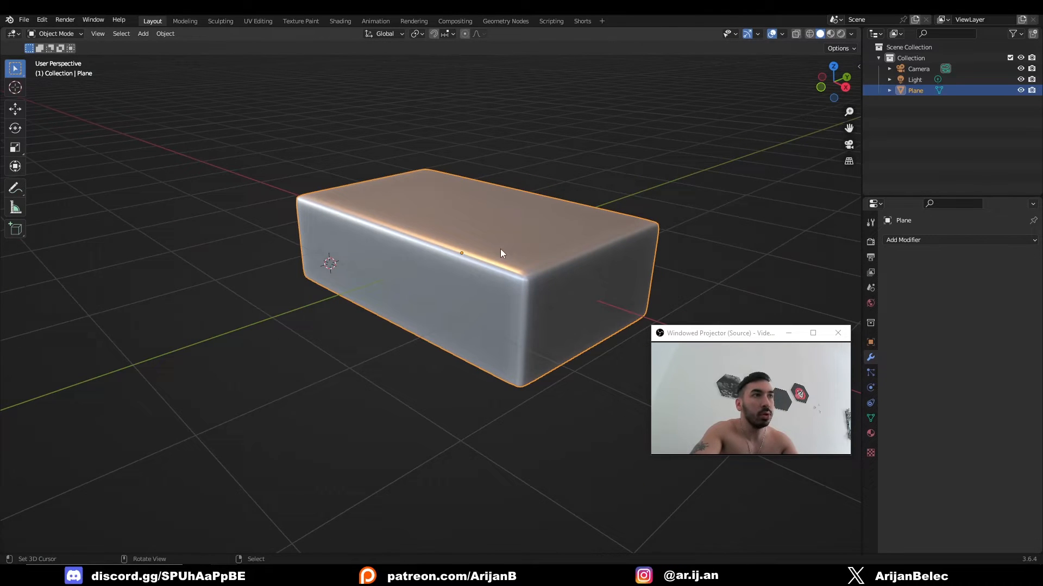
pyautogui.press('Tab')
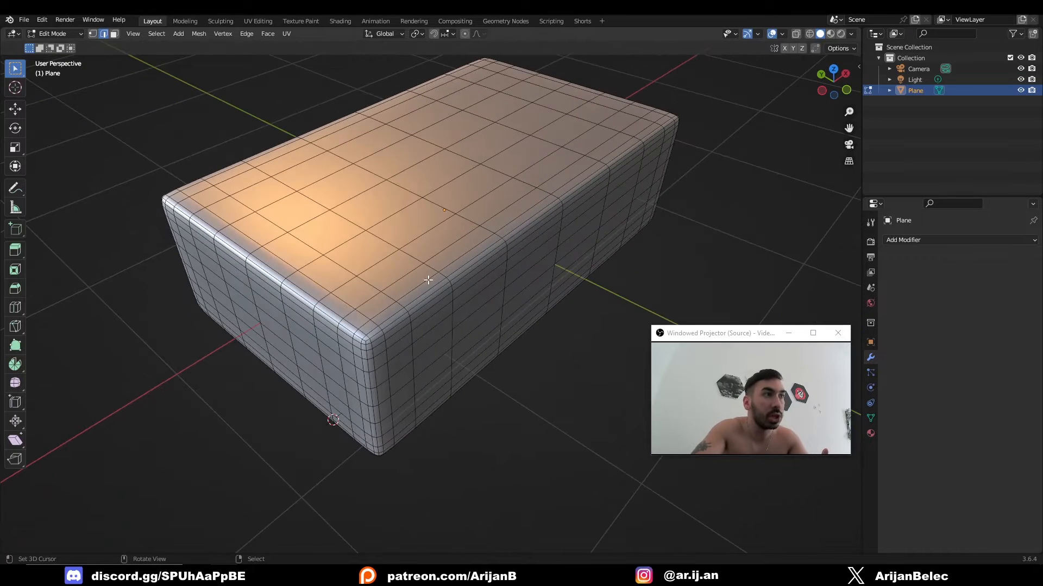
pyautogui.moveTo(358, 363)
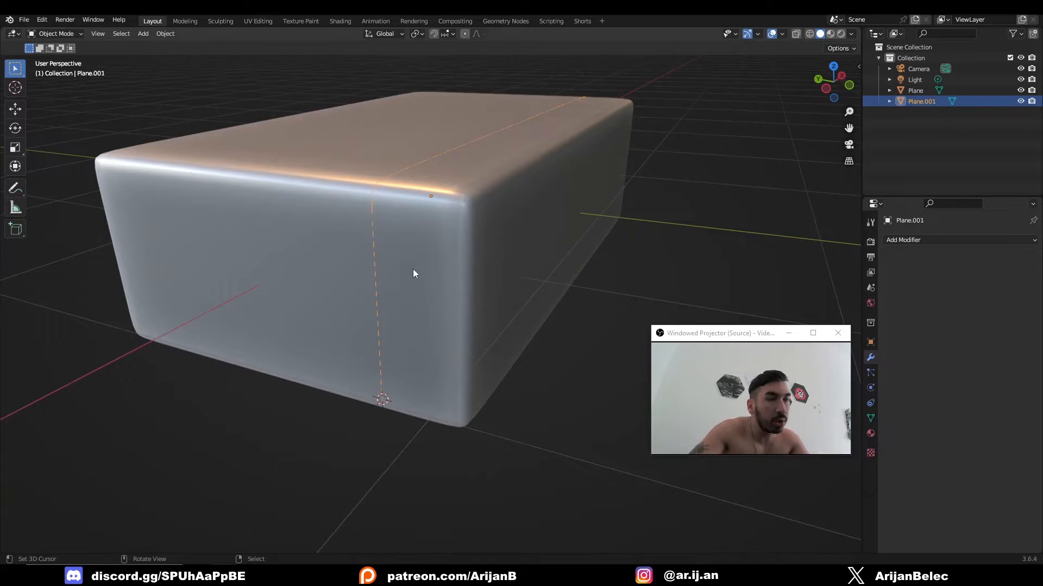
pyautogui.press('Tab')
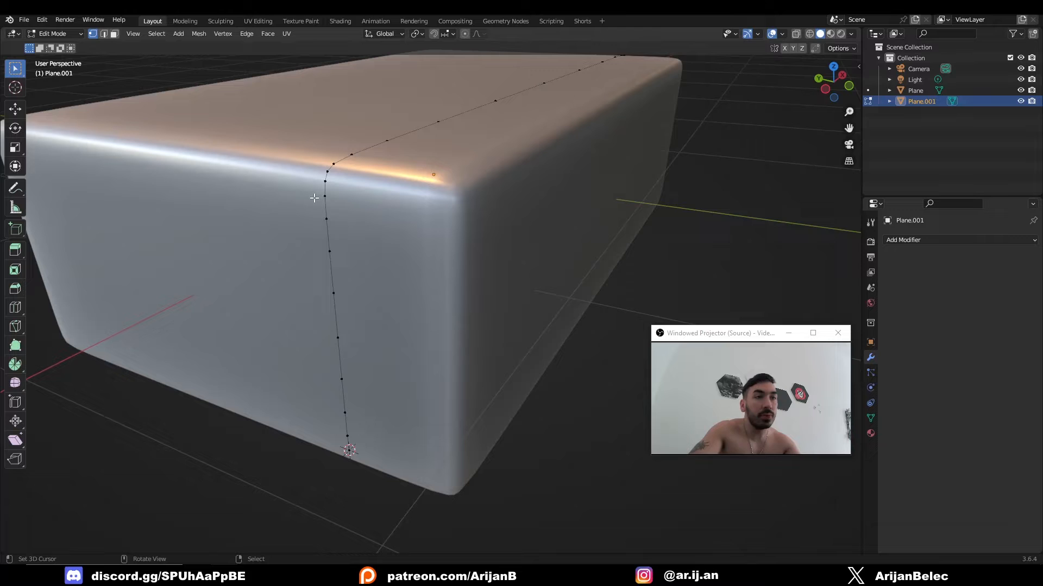
pyautogui.moveTo(361, 192)
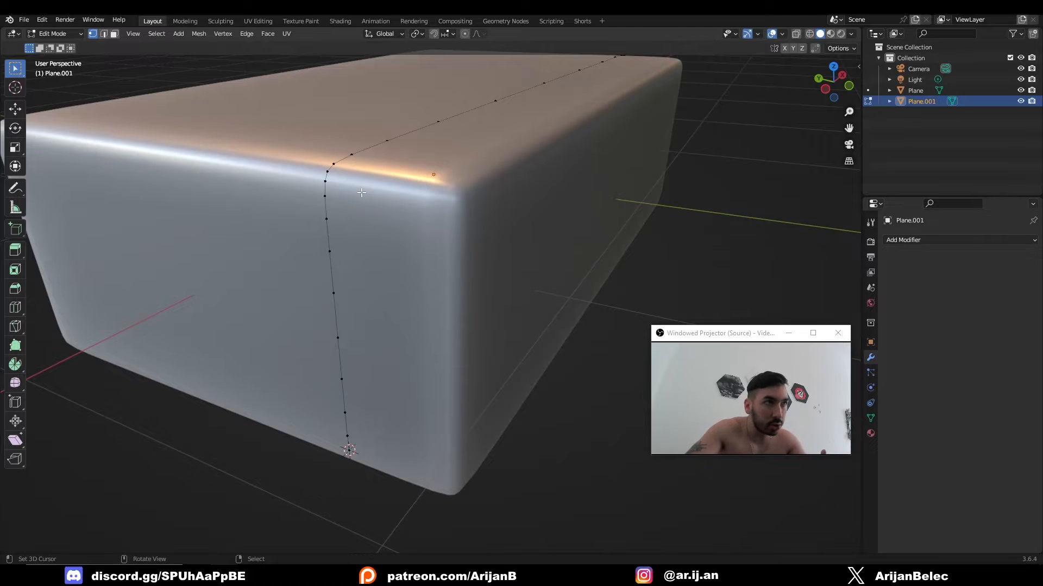
pyautogui.press('Tab')
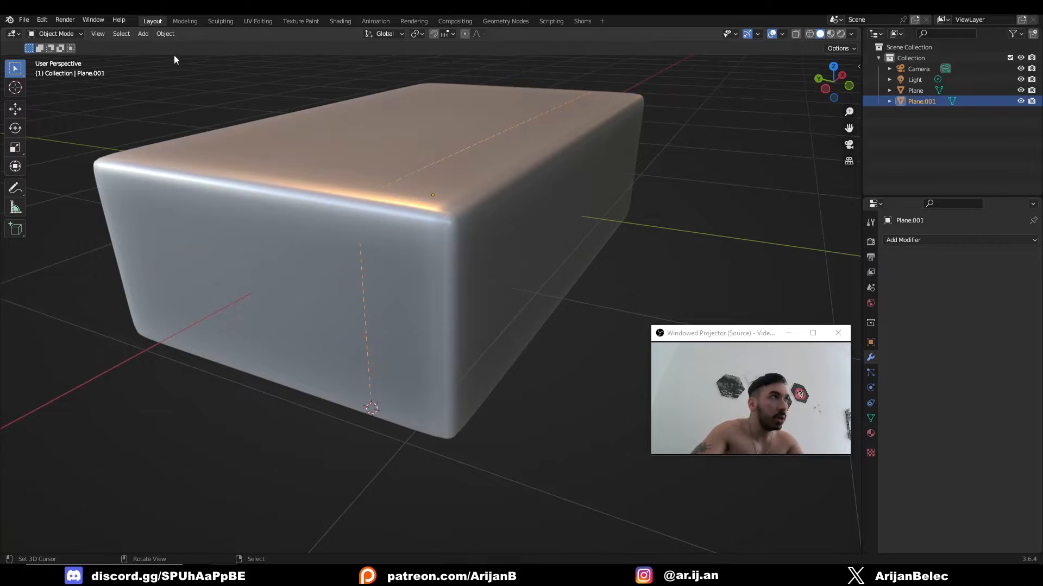
# Convert the Plane.001 edge line to a curve and set its origin to the 3D cursor.
pyautogui.click(164, 33)
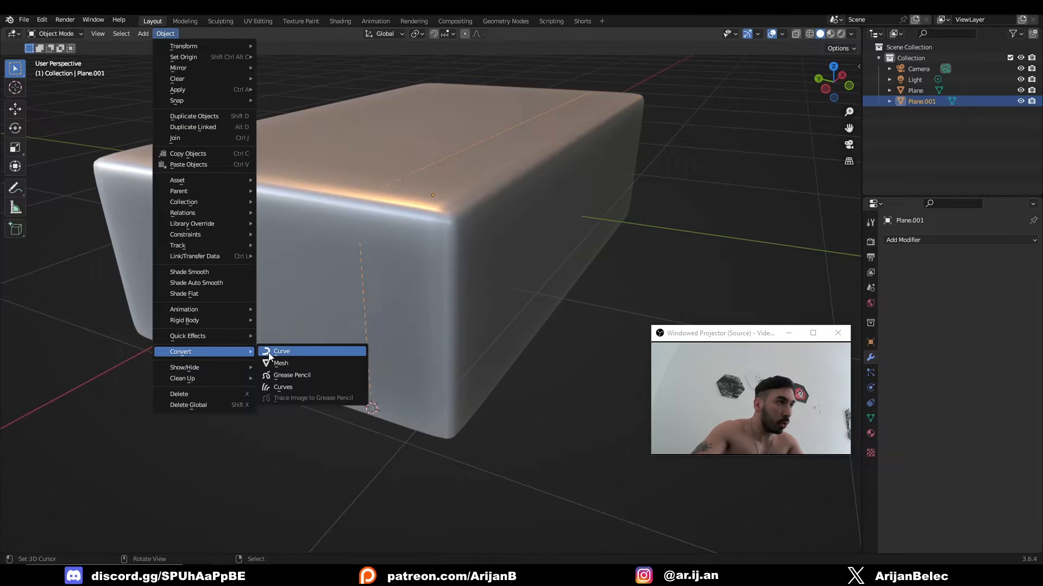
pyautogui.click(281, 351)
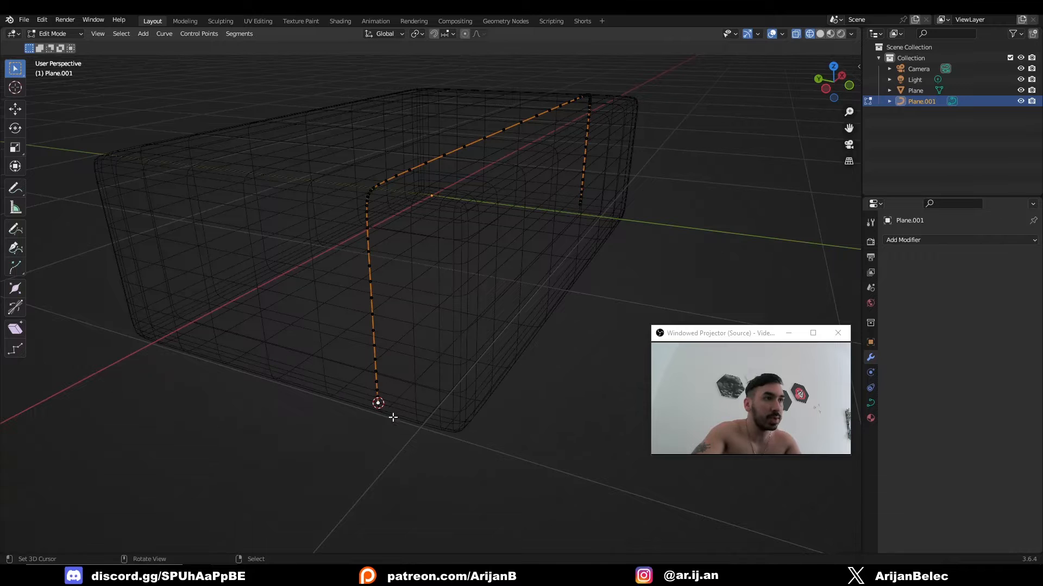
pyautogui.press('Tab')
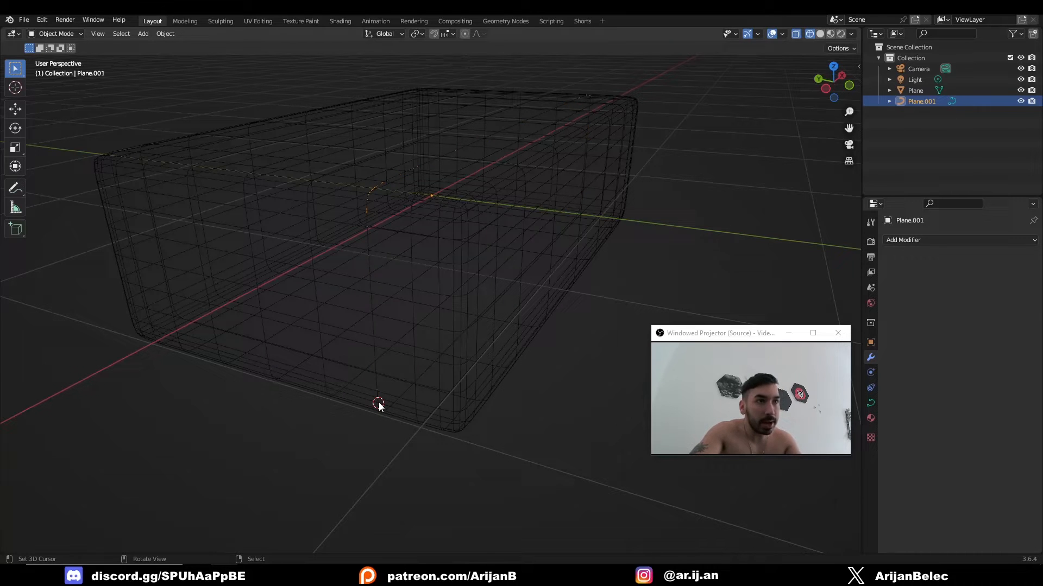
pyautogui.click(164, 33)
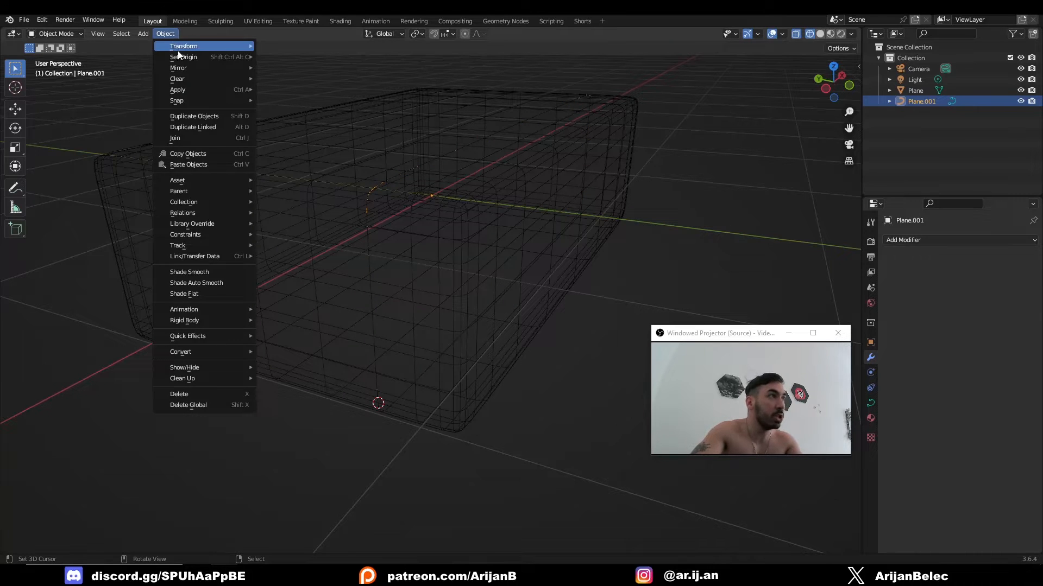
pyautogui.click(184, 57)
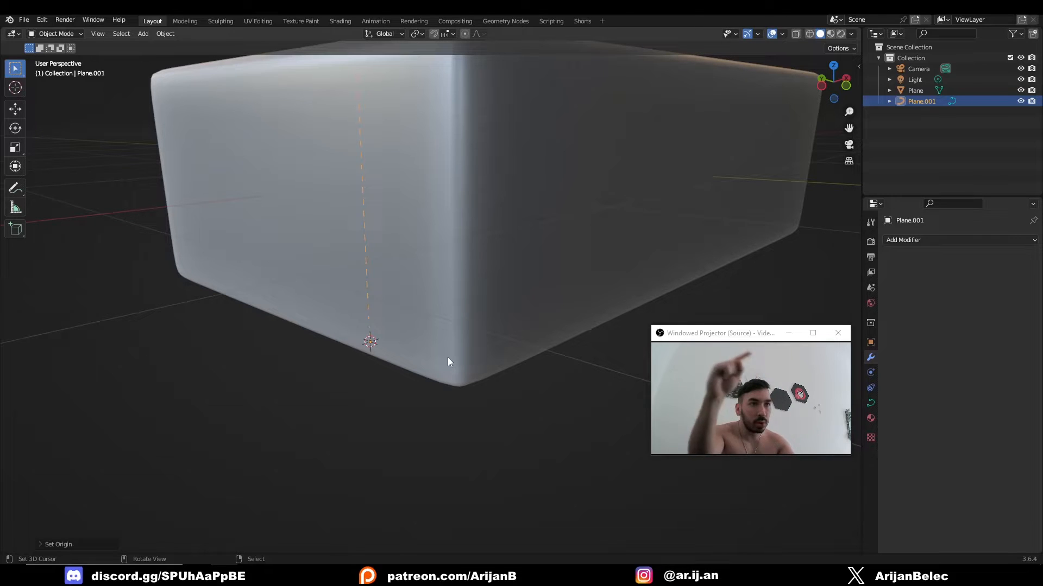
# Add a small cube, apply its Subdivision modifier, and shade it smooth.
pyautogui.click(143, 33)
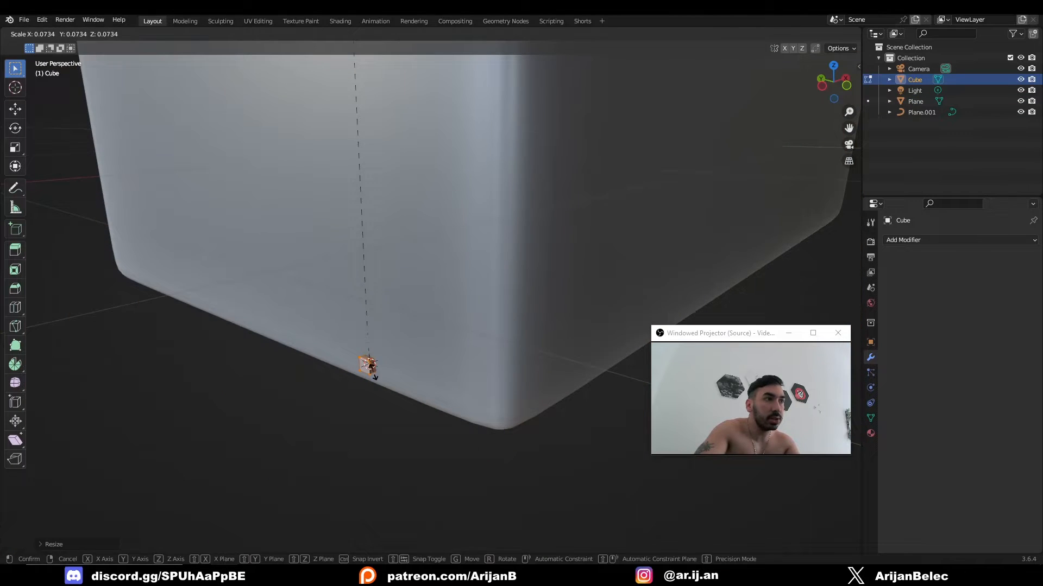
pyautogui.press('x')
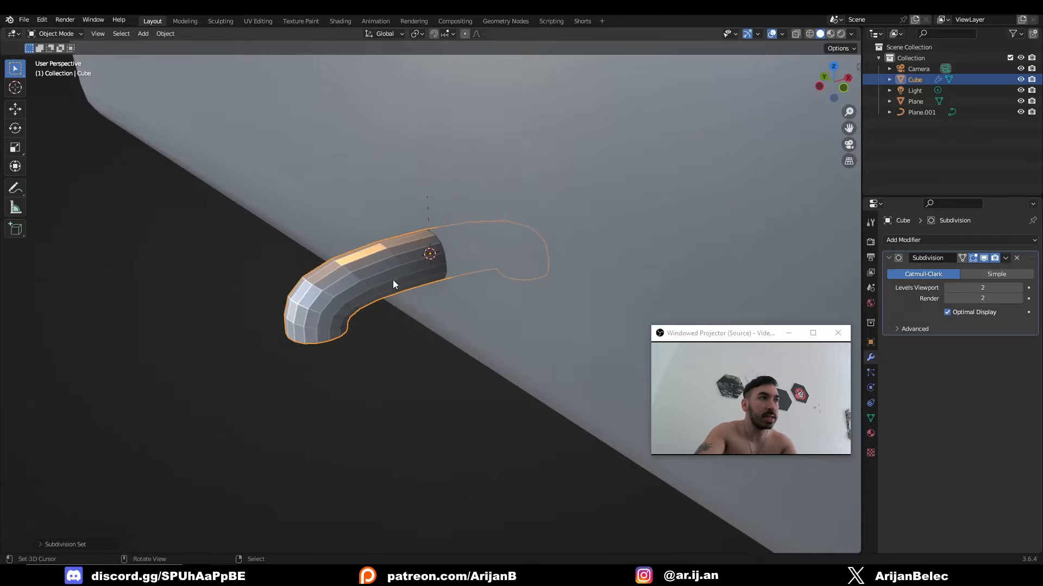
pyautogui.click(1006, 258)
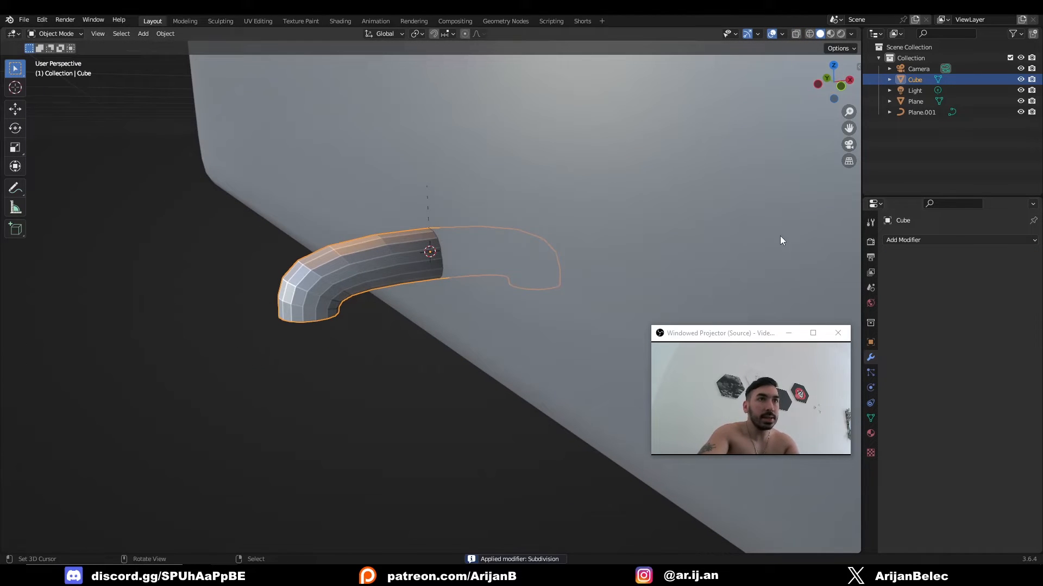
pyautogui.click(165, 33)
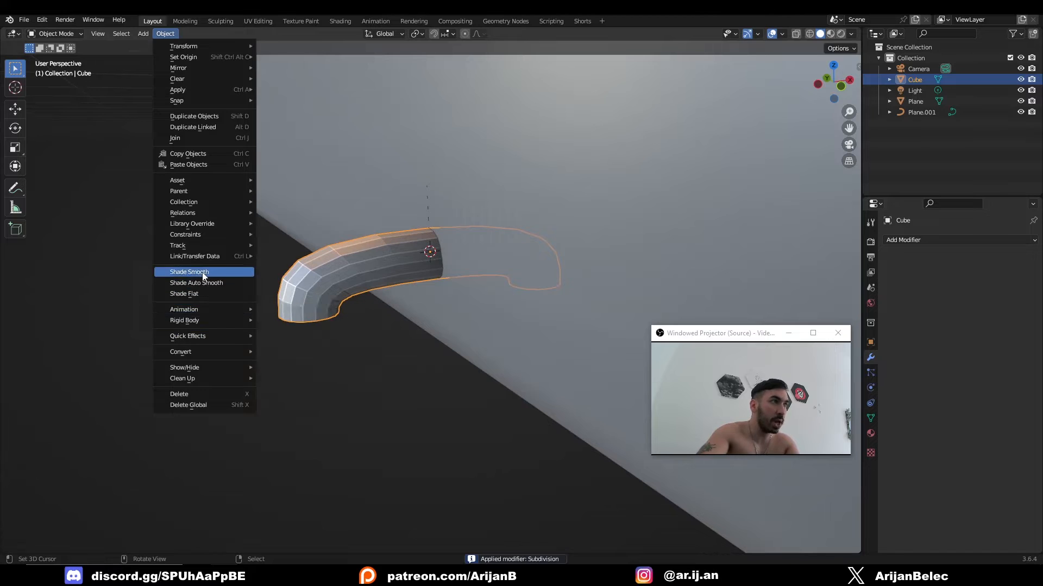
pyautogui.click(189, 272)
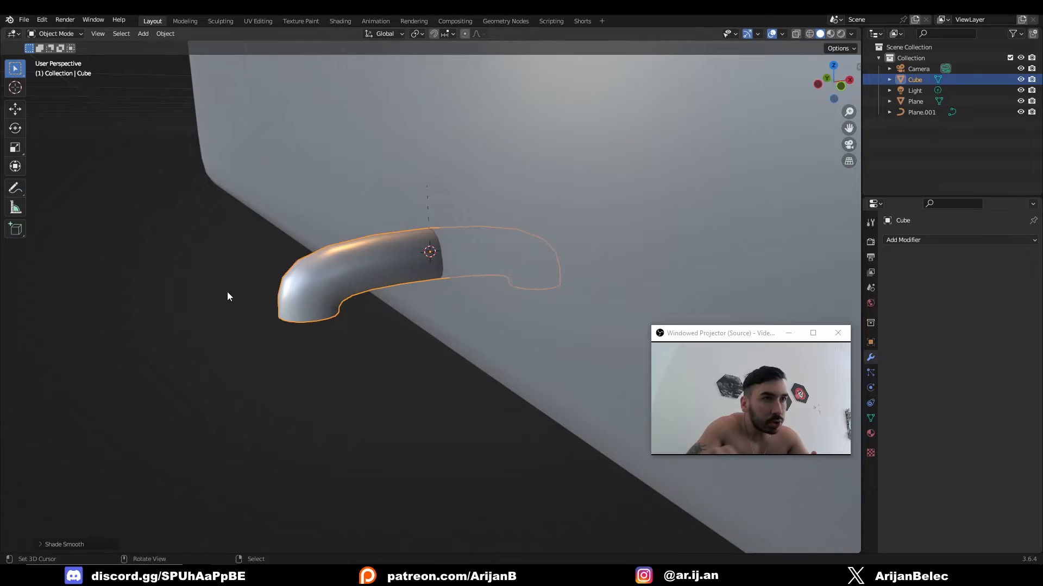
pyautogui.moveTo(228, 296); pyautogui.dragTo(482, 288)
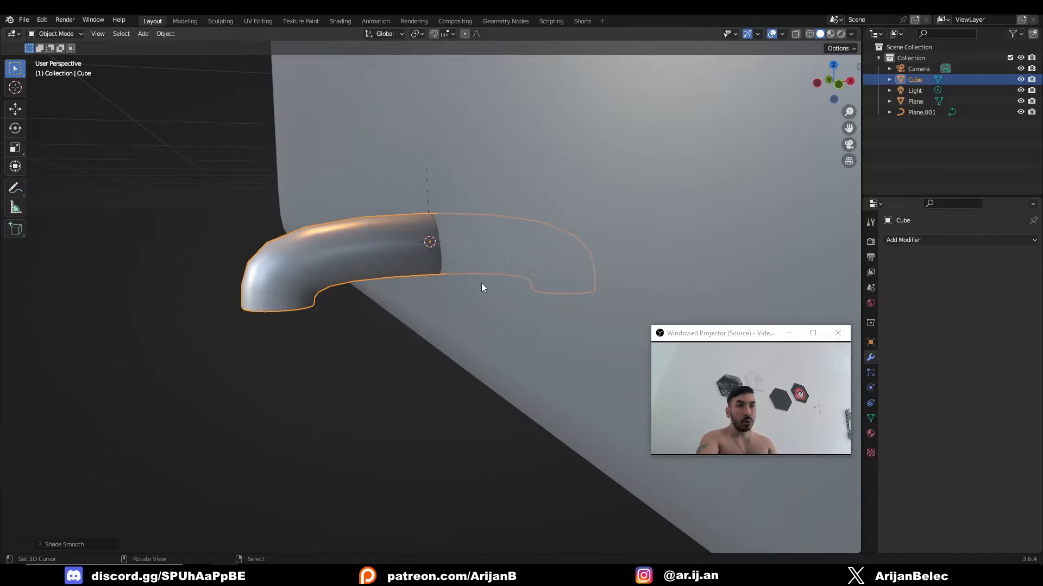
pyautogui.moveTo(482, 288); pyautogui.dragTo(420, 347)
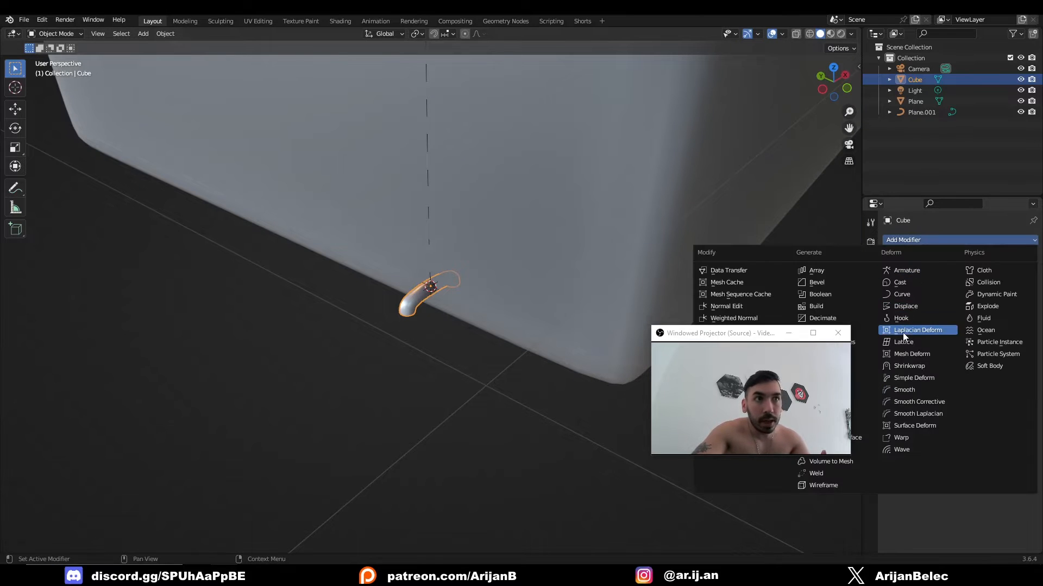
# Add a Curve deform modifier to Cube with Plane.001 as the curve object.
pyautogui.click(902, 294)
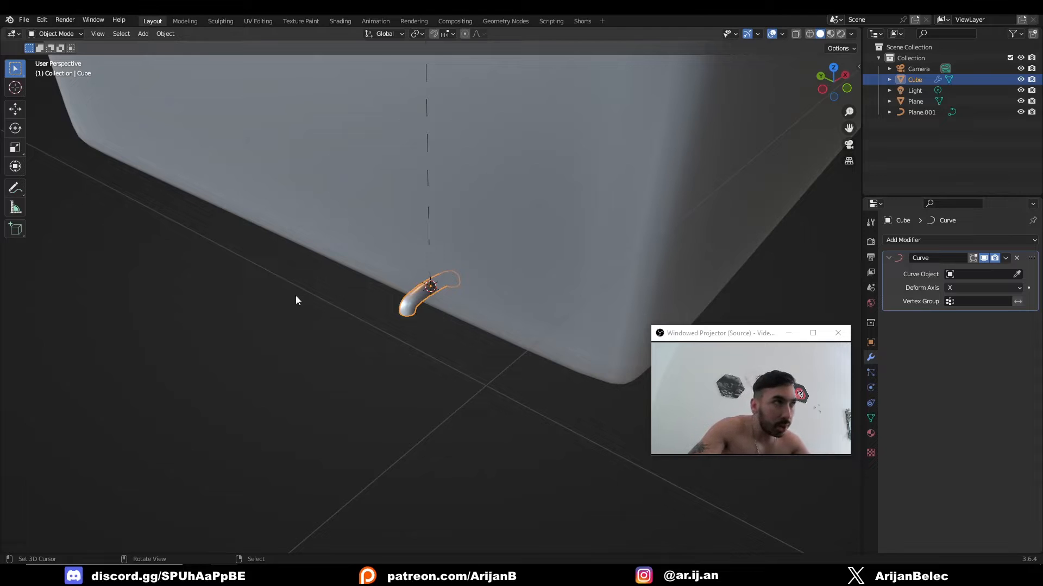
pyautogui.click(977, 274)
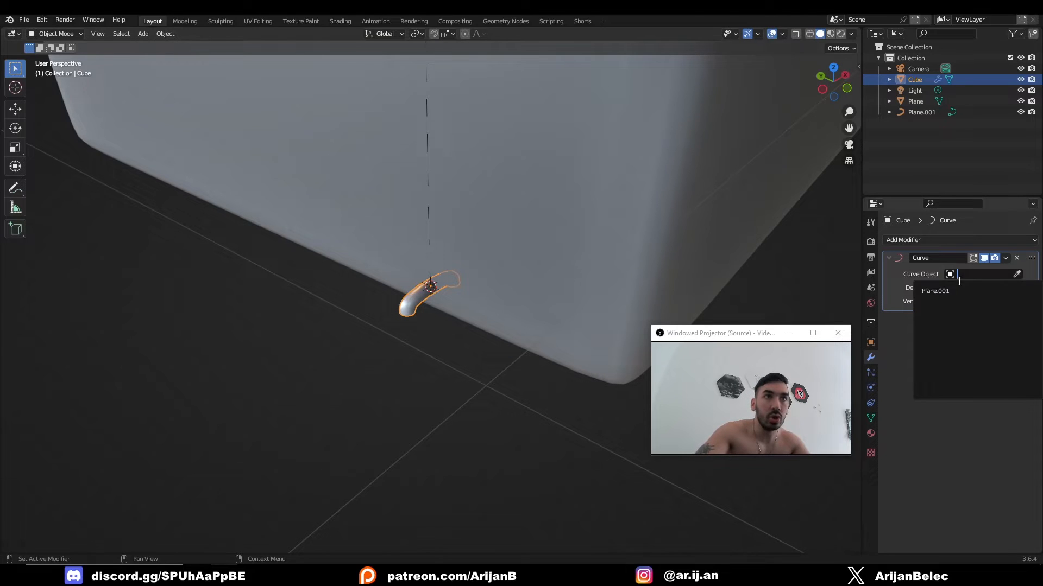
pyautogui.click(936, 290)
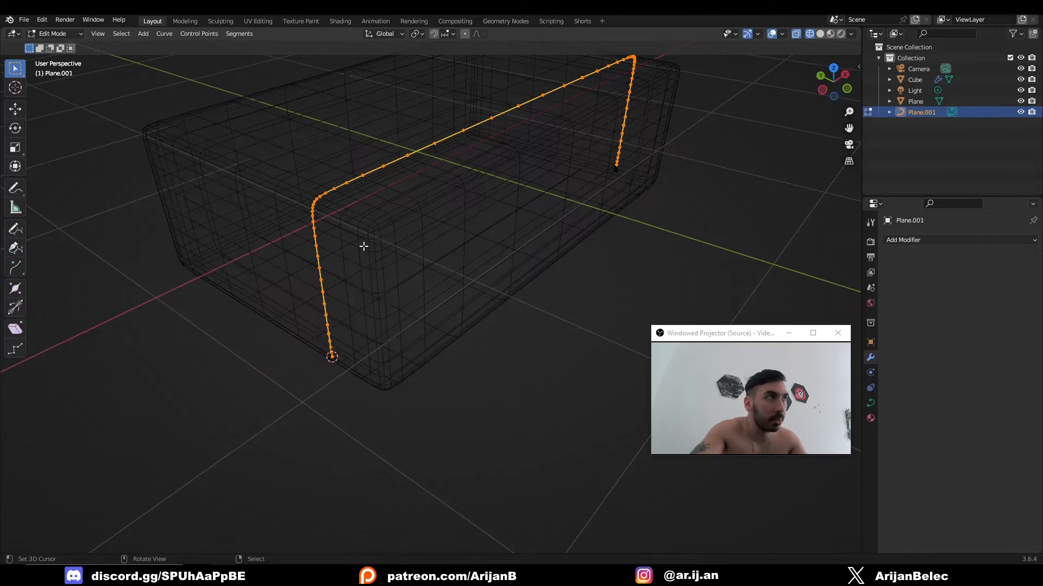
pyautogui.moveTo(265, 92)
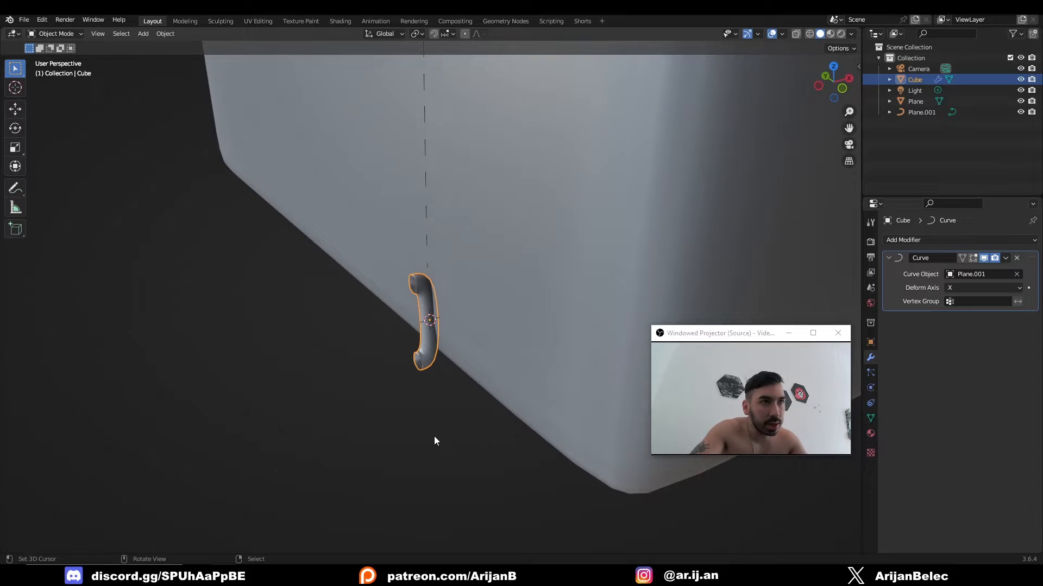
# Rotate the stitch mesh around X in Edit Mode and collapse the Curve modifier settings.
pyautogui.press('Tab')
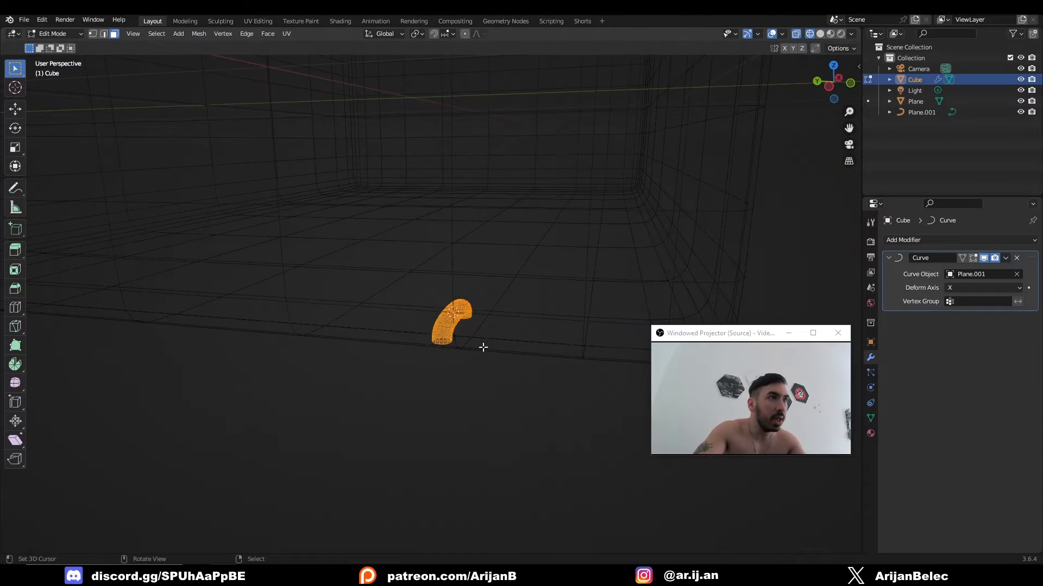
pyautogui.press('r')
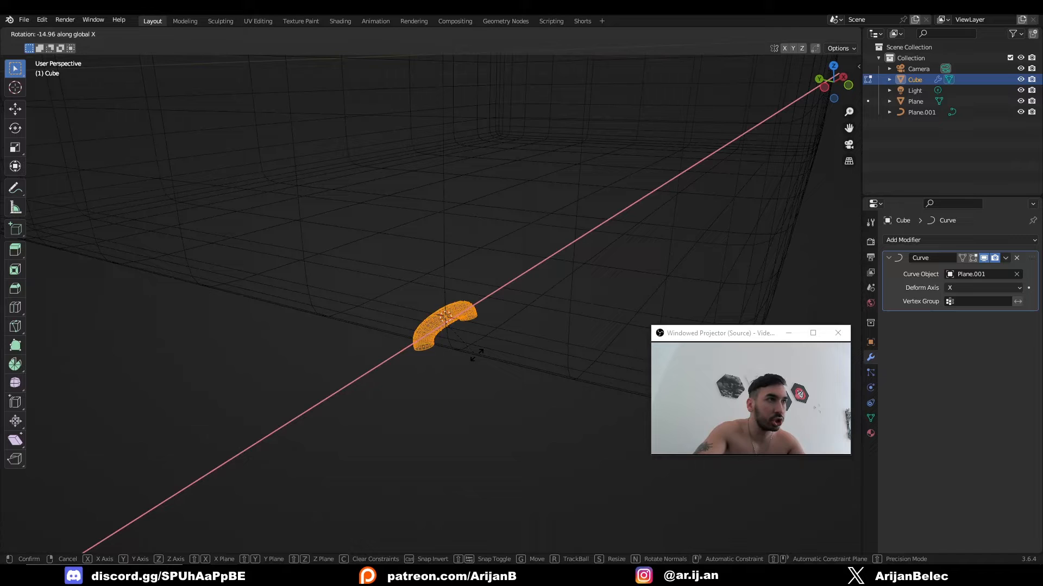
pyautogui.moveTo(442, 318)
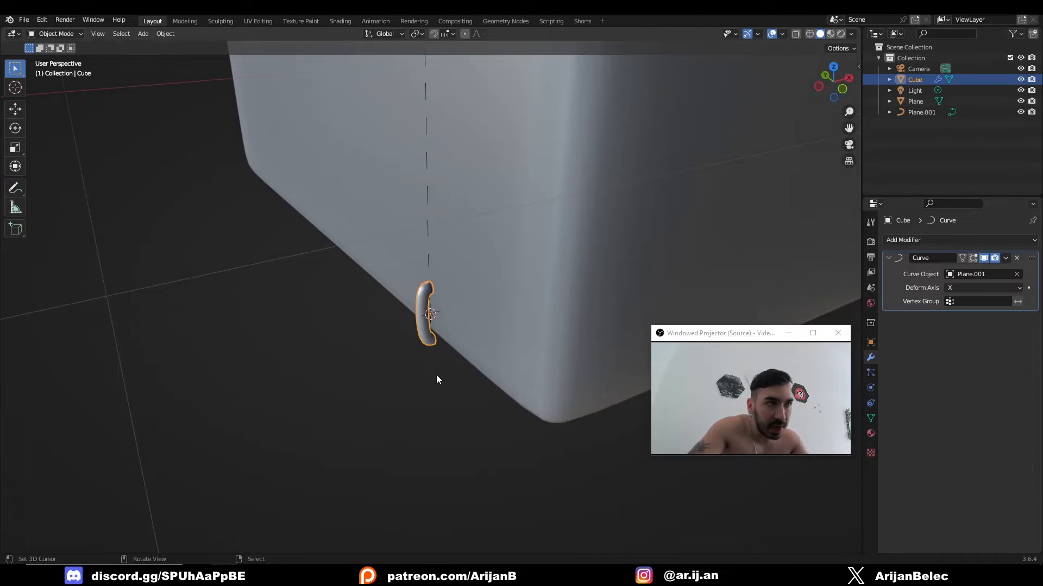
pyautogui.click(982, 287)
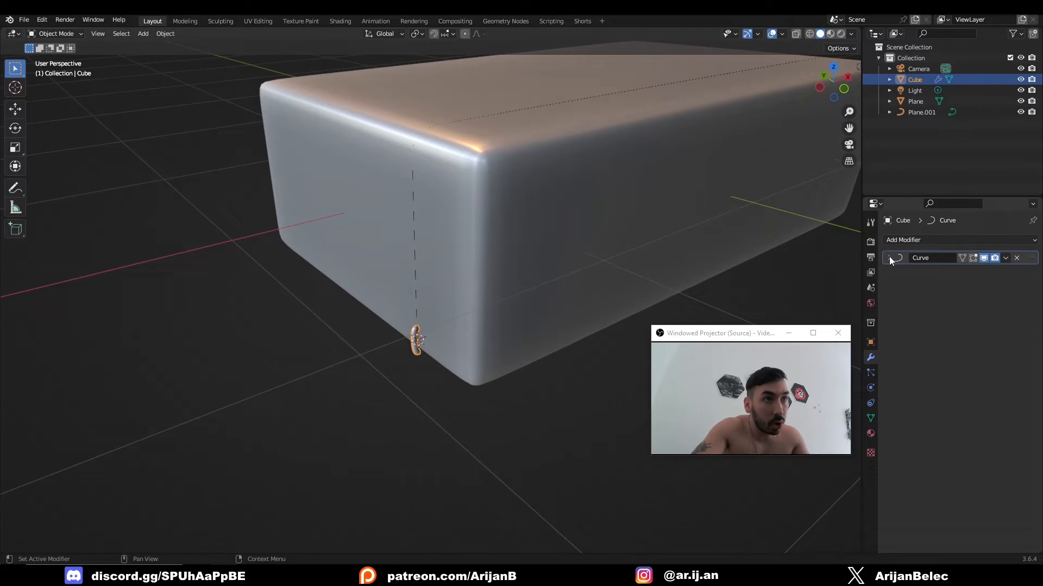
pyautogui.click(929, 240)
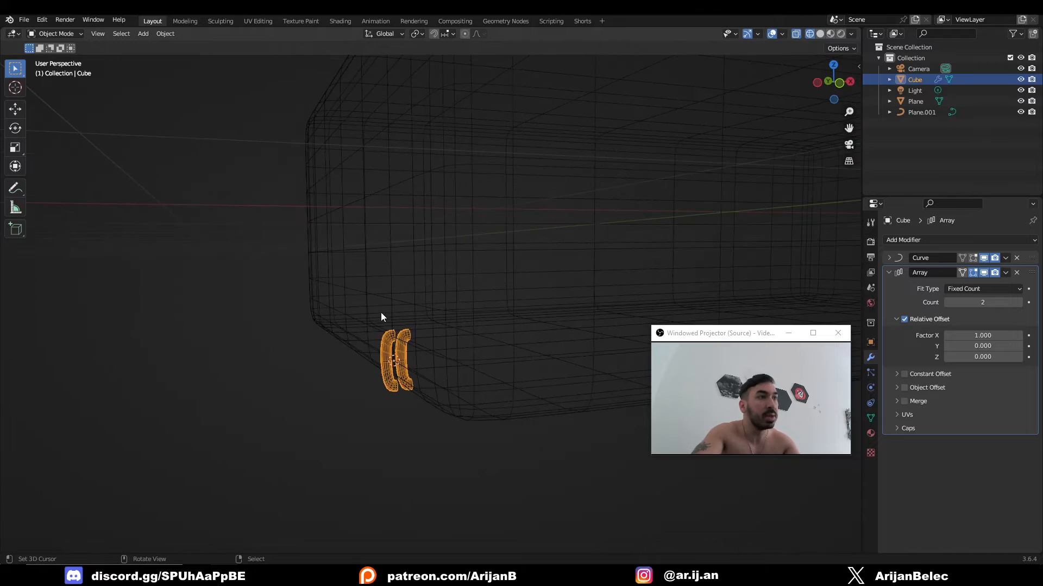
pyautogui.moveTo(830, 369)
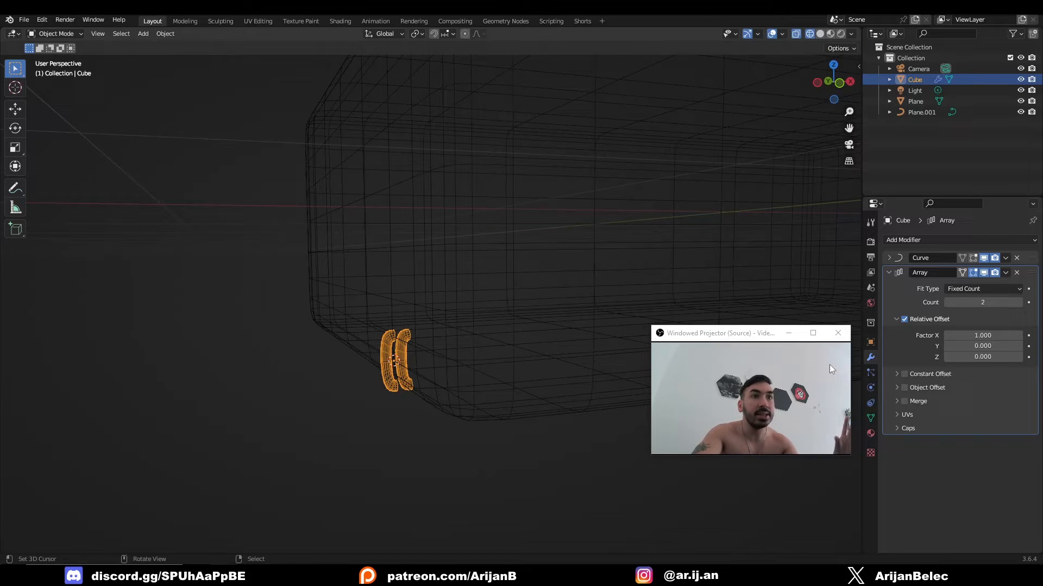
# Raise the stitch Array count to 34, position the row, and place a duplicate loop.
pyautogui.moveTo(982, 302); pyautogui.dragTo(1004, 302)
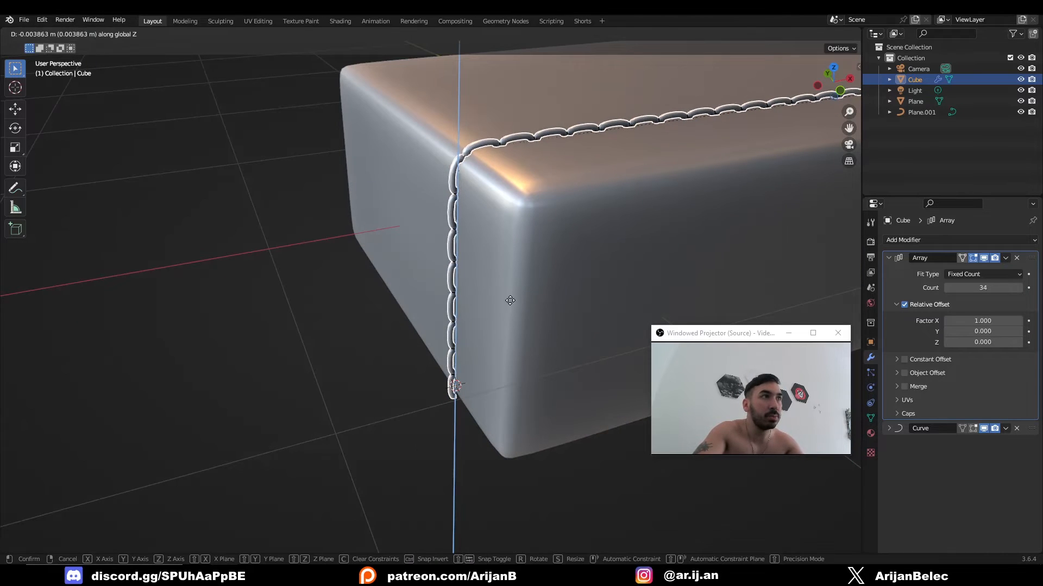
pyautogui.click(510, 300)
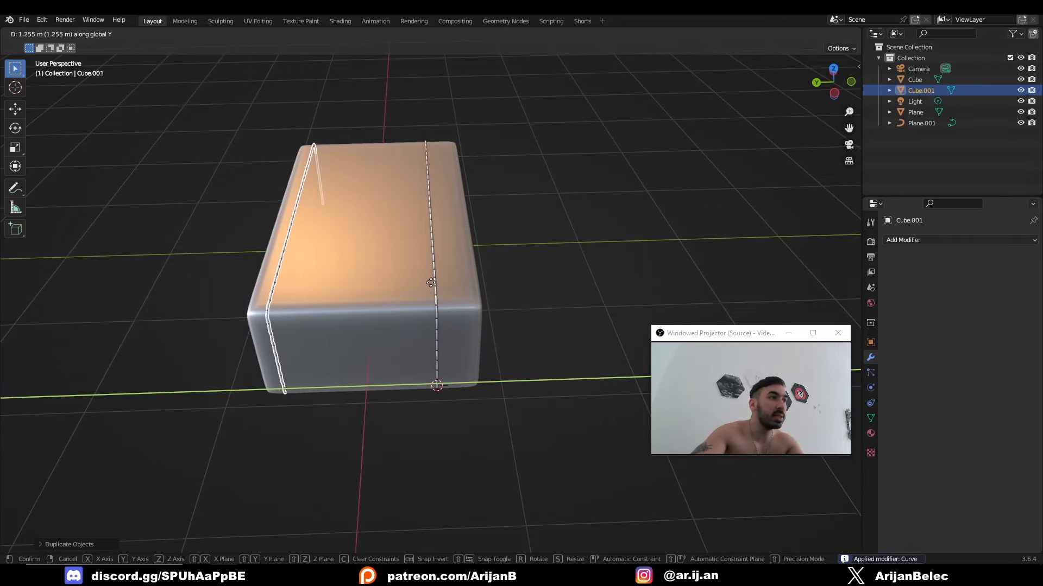
pyautogui.click(309, 299)
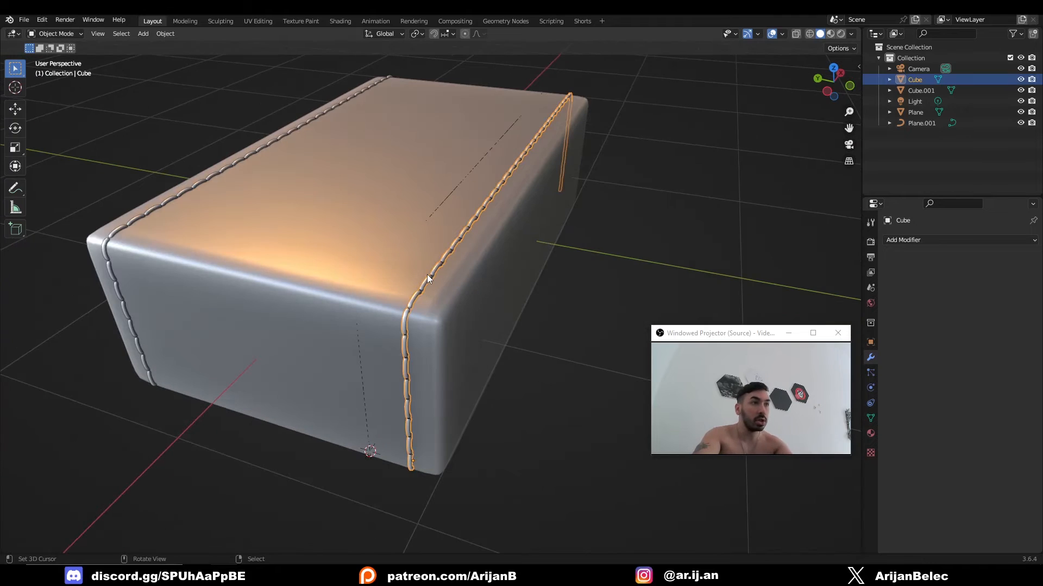
# Enter Edit Mode on the box and stitches, then open the car-part project.
pyautogui.press('Tab')
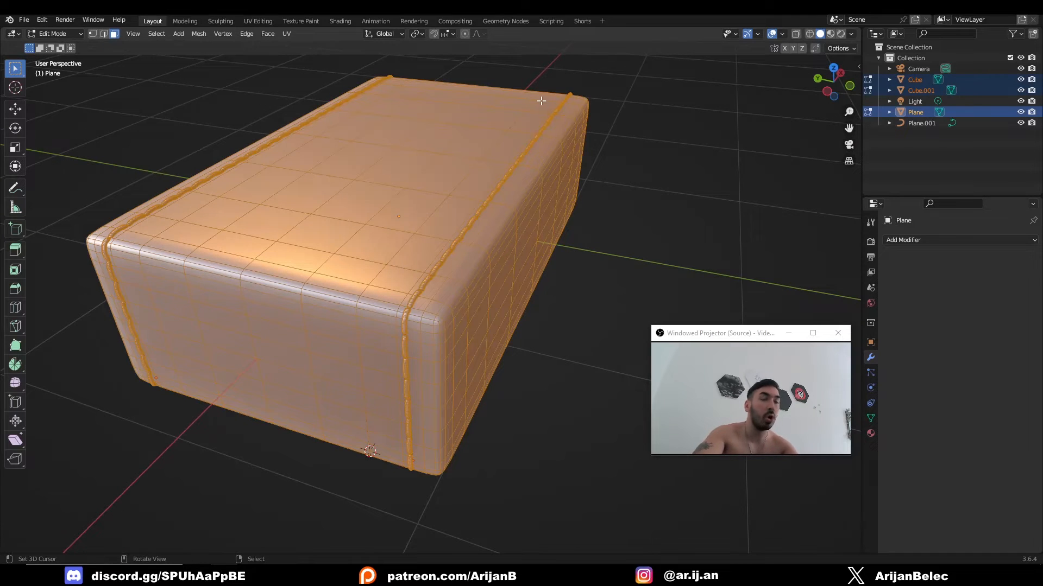
pyautogui.click(184, 20)
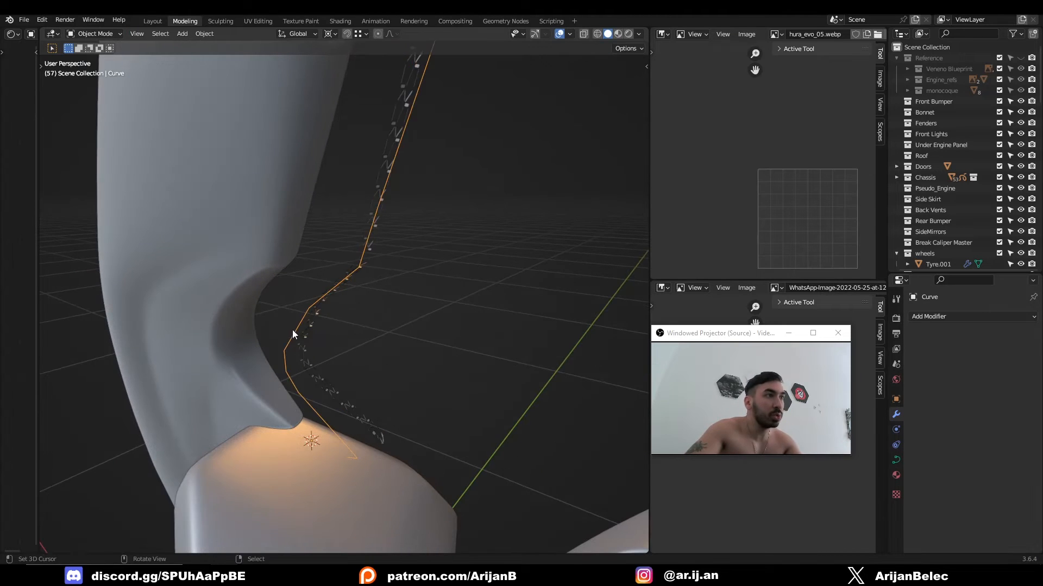
# Select the car-part curve, smooth its corners, and give the hexagon chain Array and Curve modifiers.
pyautogui.click(203, 33)
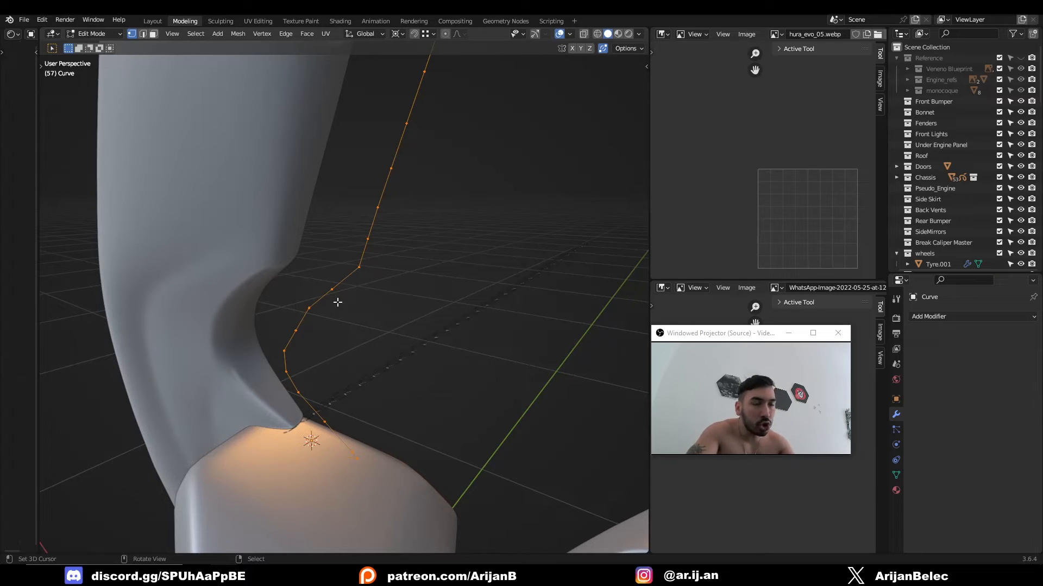
pyautogui.press('Tab')
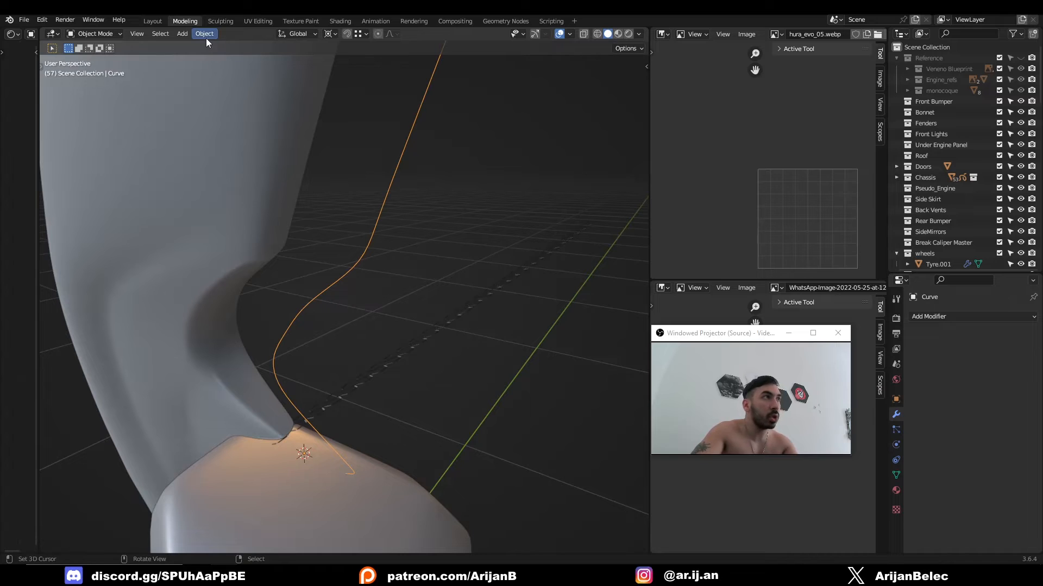
pyautogui.click(204, 33)
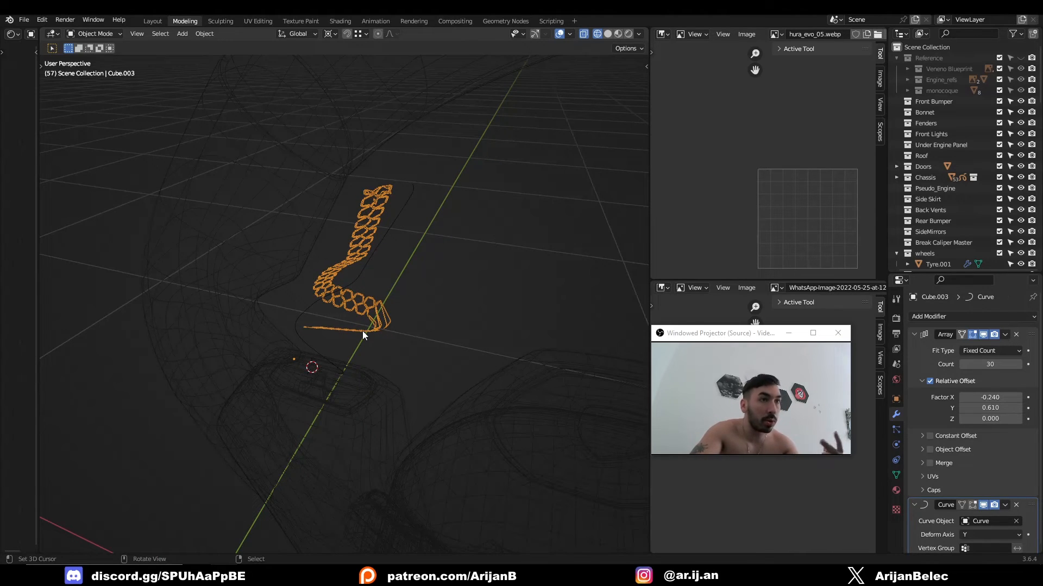
# Snap the cursor to the curve's end point, set the origin there, and scale the chain.
pyautogui.press('Tab')
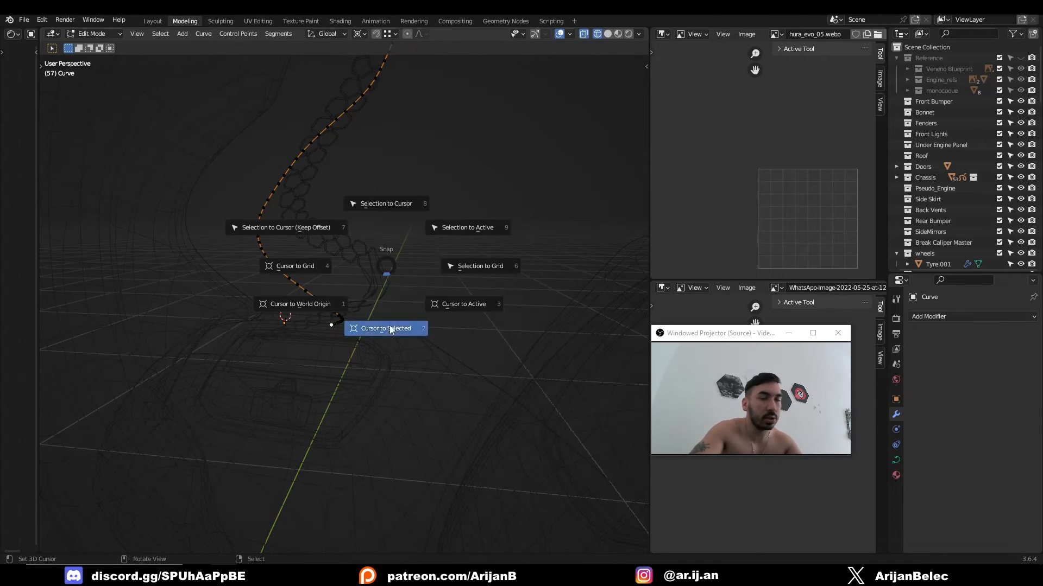
pyautogui.click(386, 328)
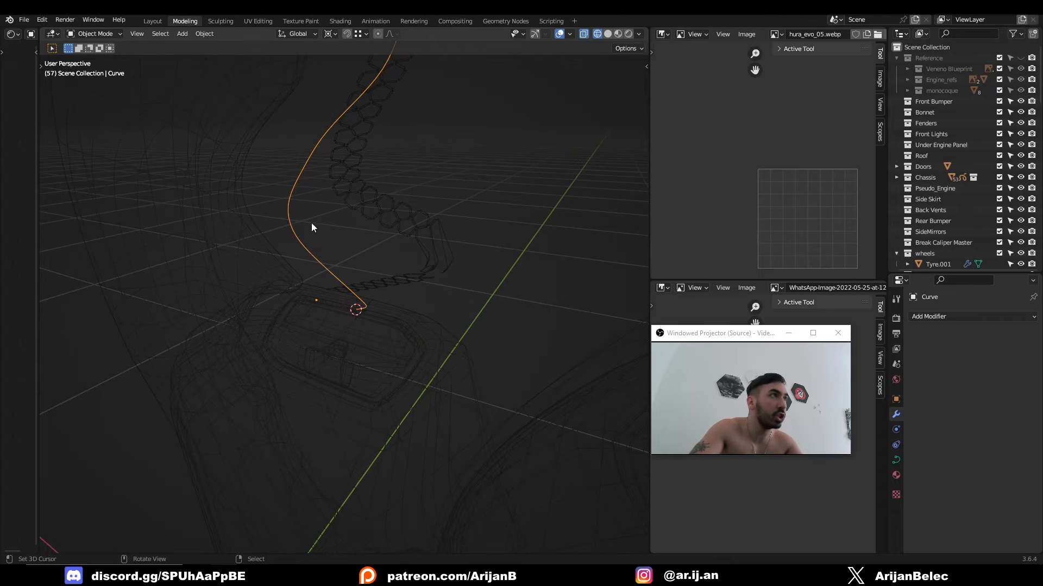
pyautogui.click(203, 33)
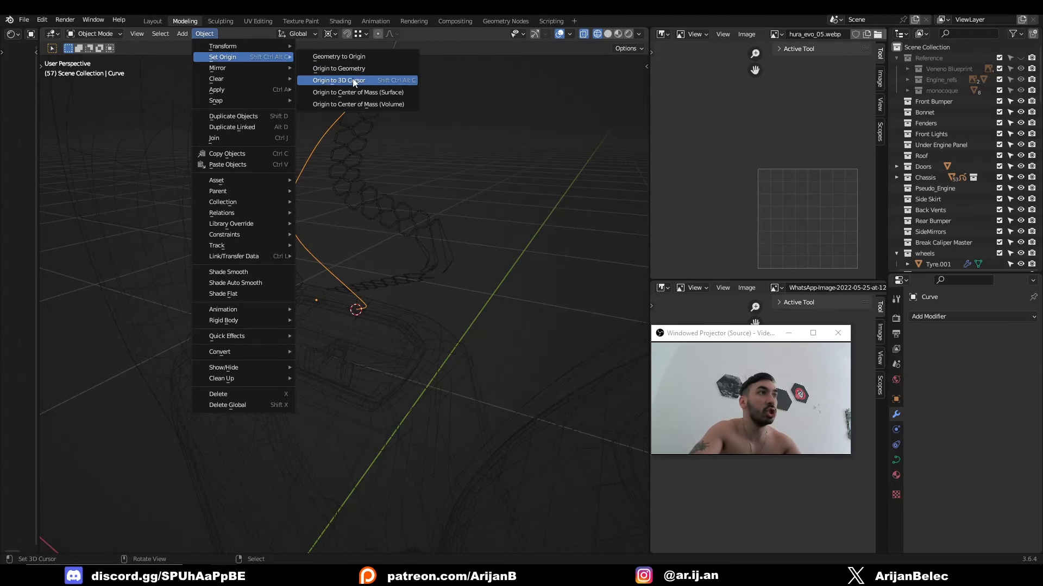
pyautogui.click(339, 80)
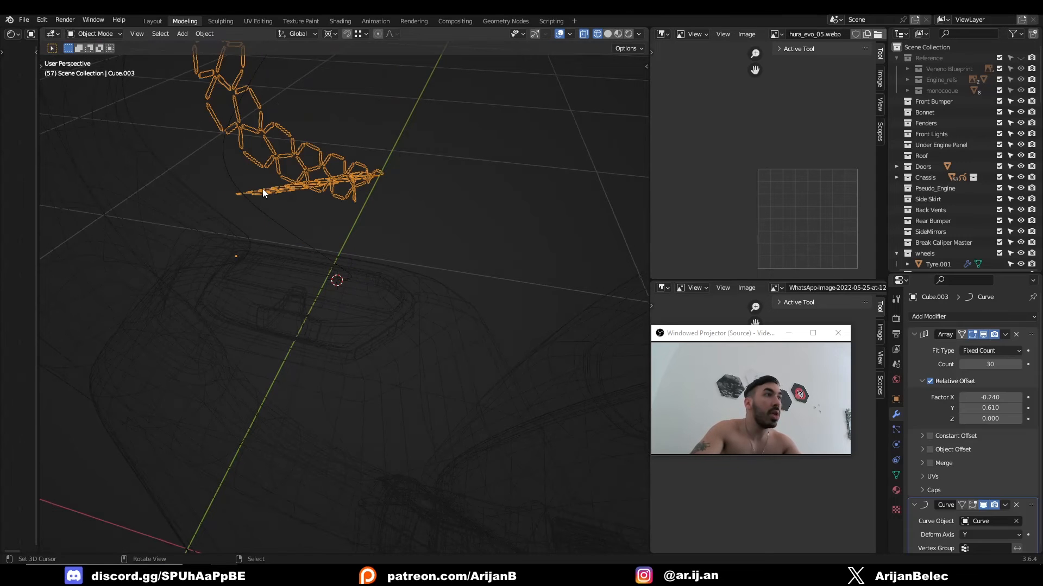
pyautogui.press('Tab')
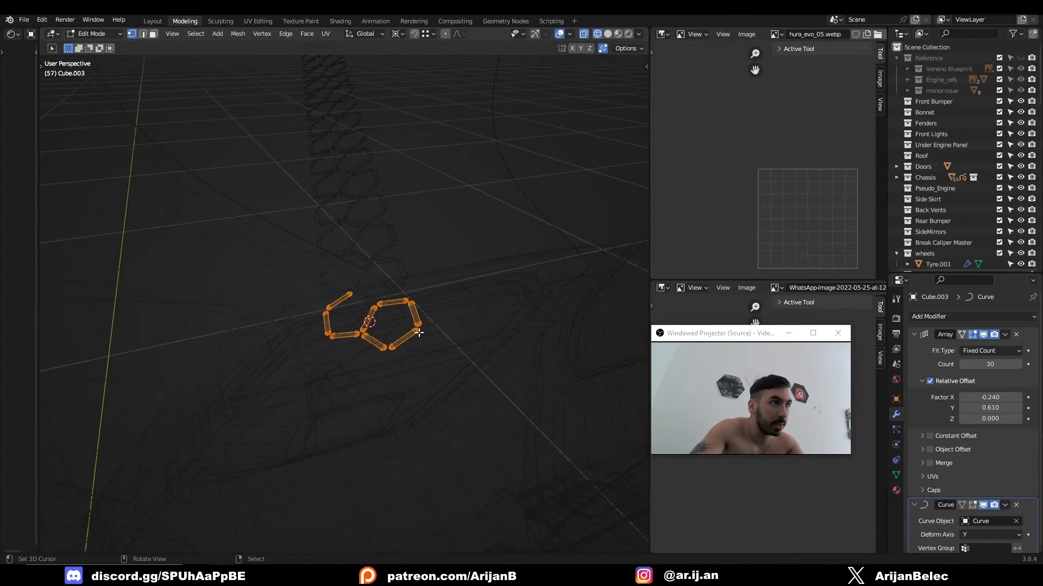
pyautogui.press('Tab')
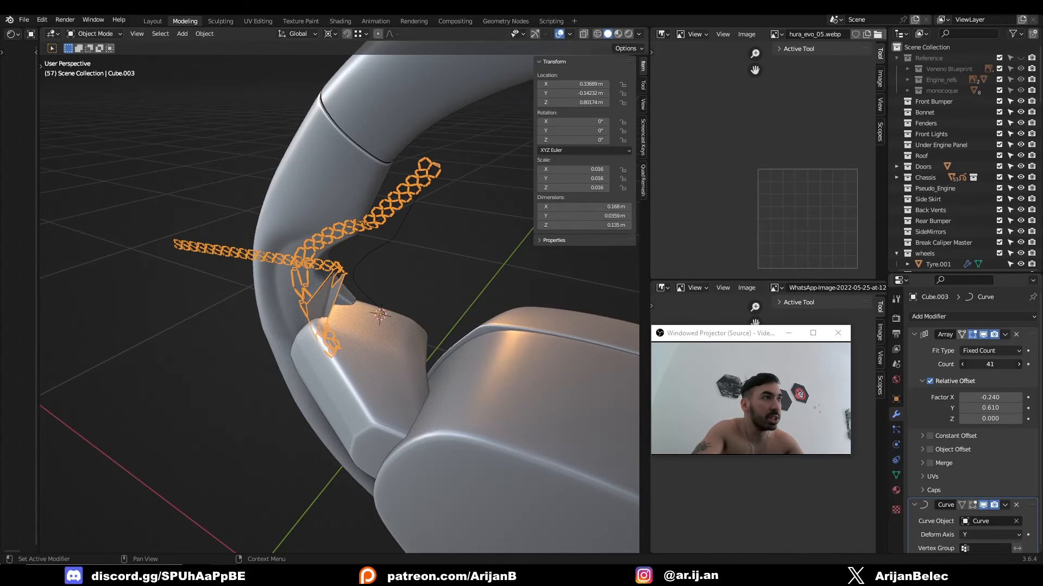
# Select the curve, reselect Cube.003, and set its Array count to 12.
pyautogui.click(989, 364)
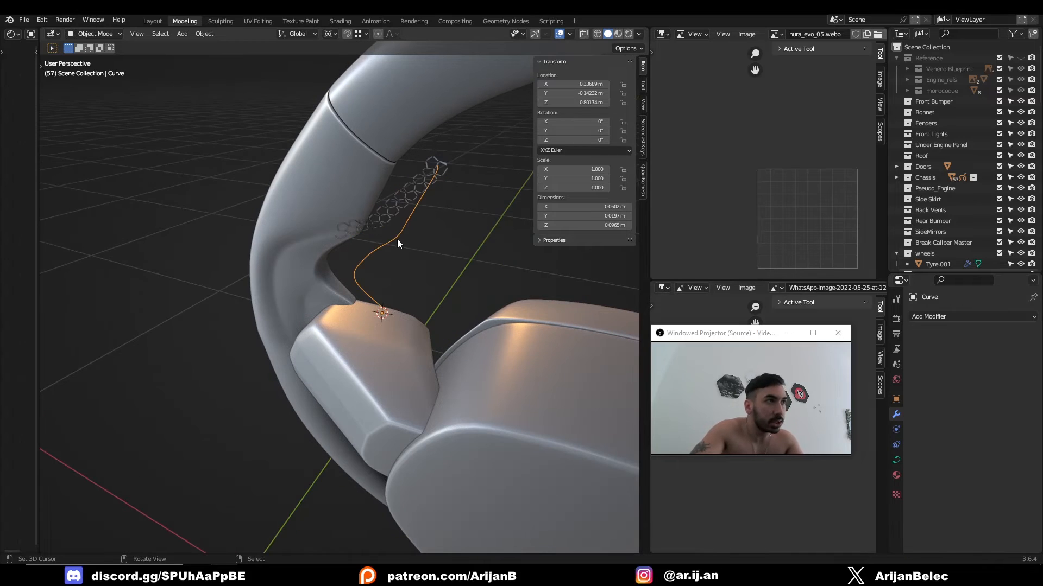
pyautogui.click(278, 34)
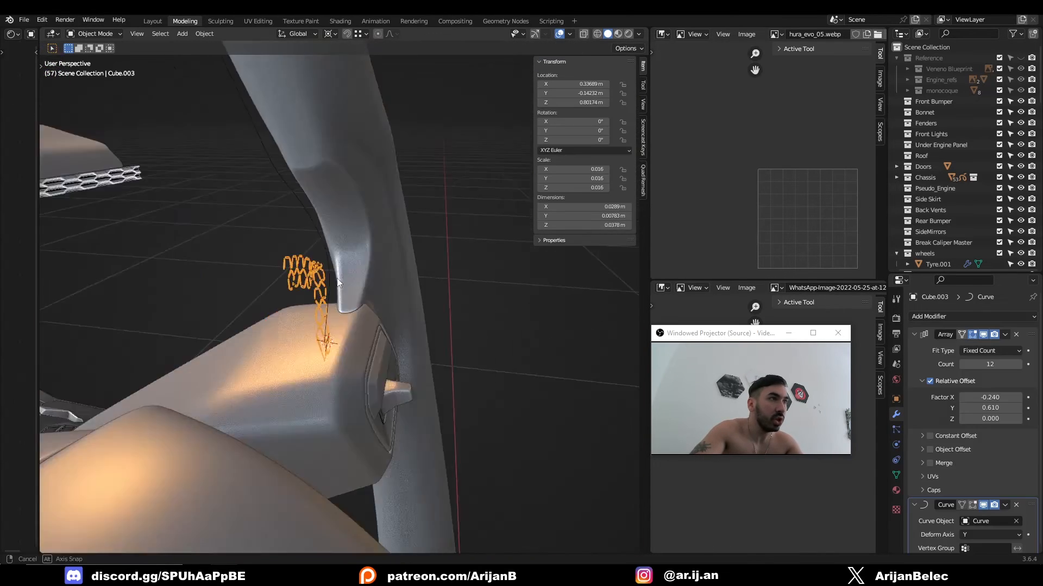
pyautogui.press('Tab')
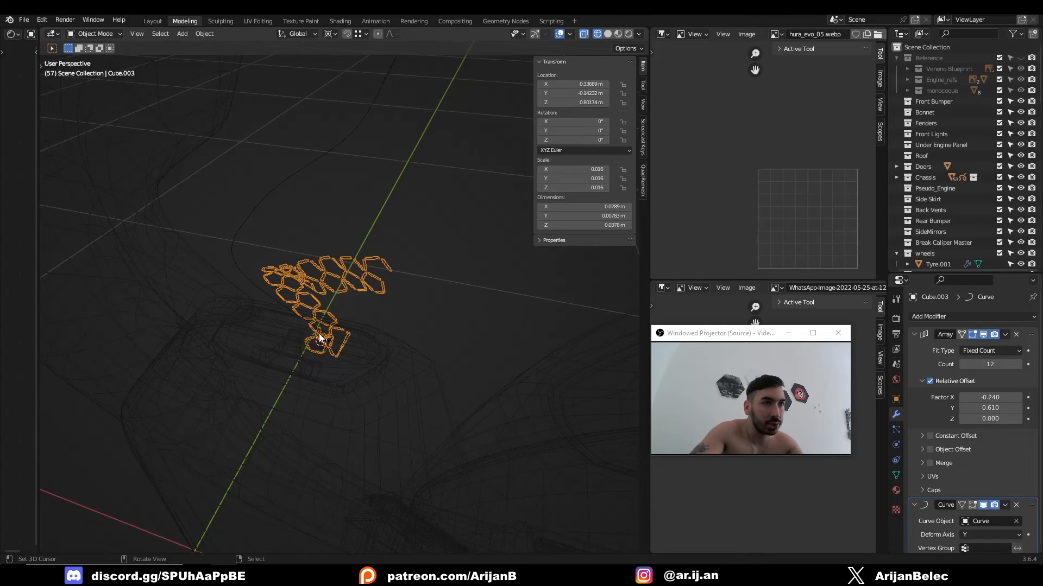
pyautogui.press('r')
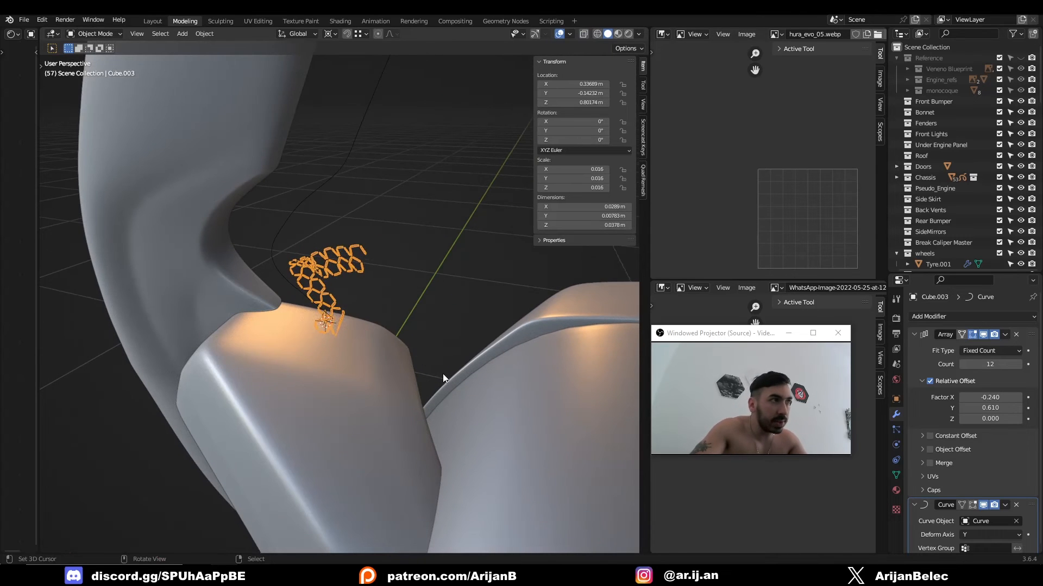
# Thicken the hexagon edges in Edit Mode and set the chain's Array Count to 19.
pyautogui.press('r')
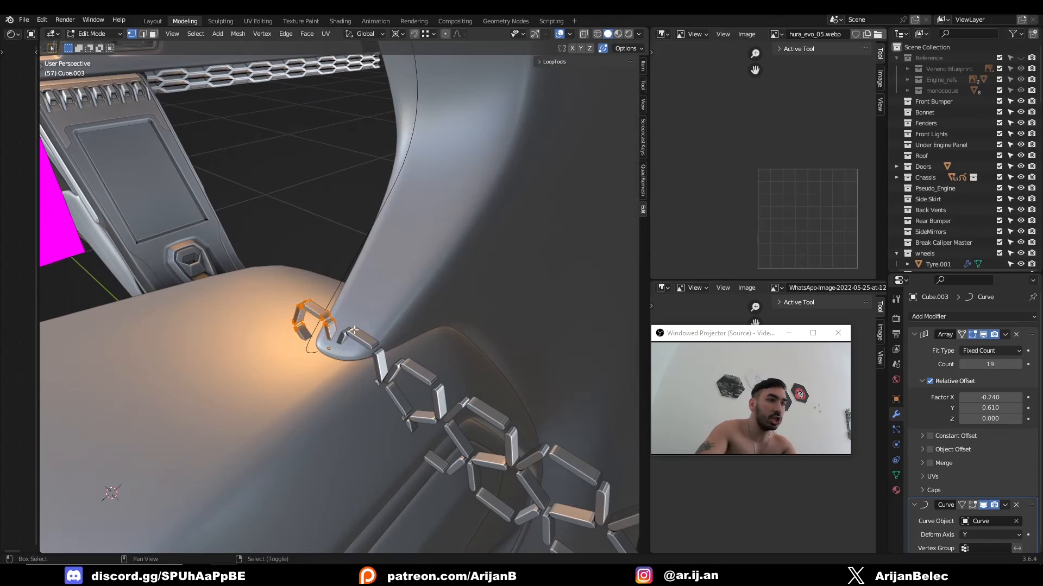
# Add a level 1 Subdivision modifier and start rotating the chain onto the car part.
pyautogui.press('Tab')
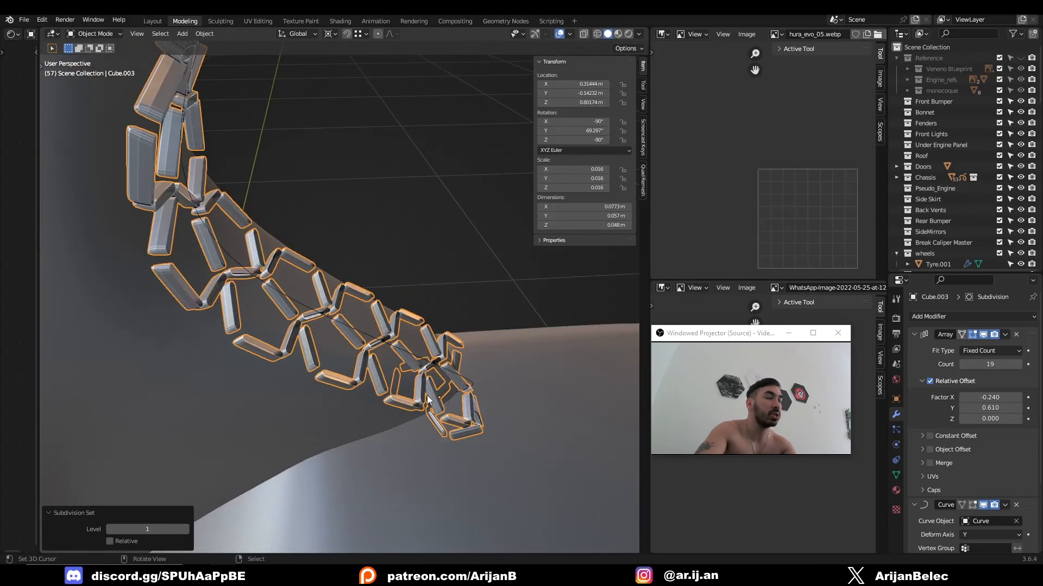
pyautogui.press('Tab')
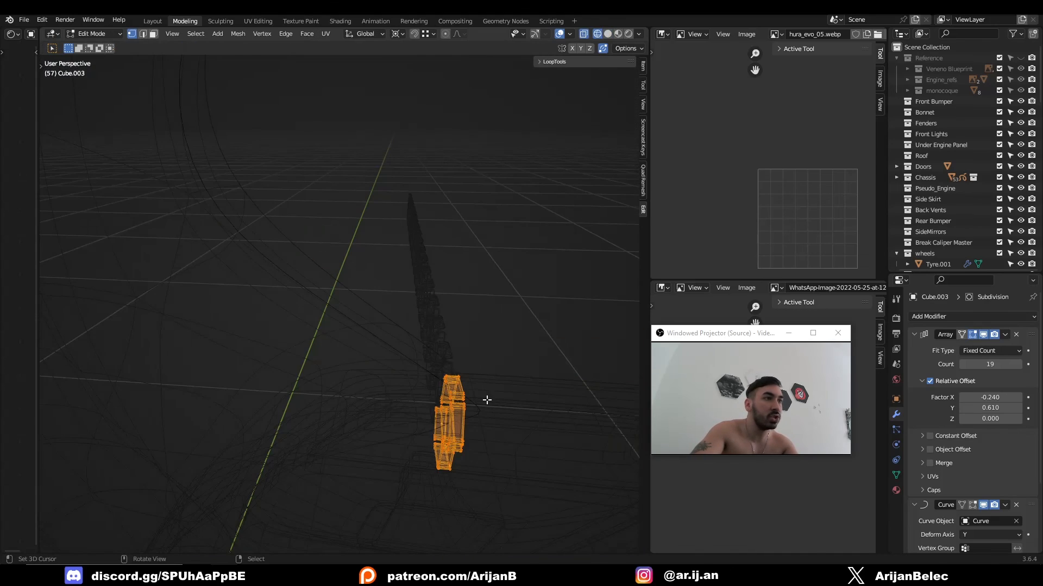
pyautogui.press('Tab')
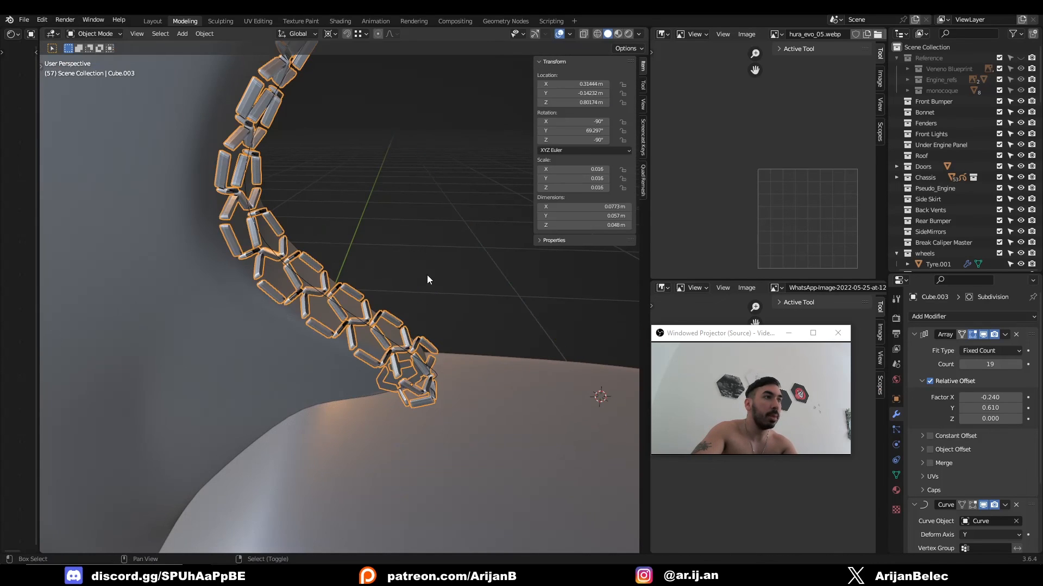
pyautogui.press('r')
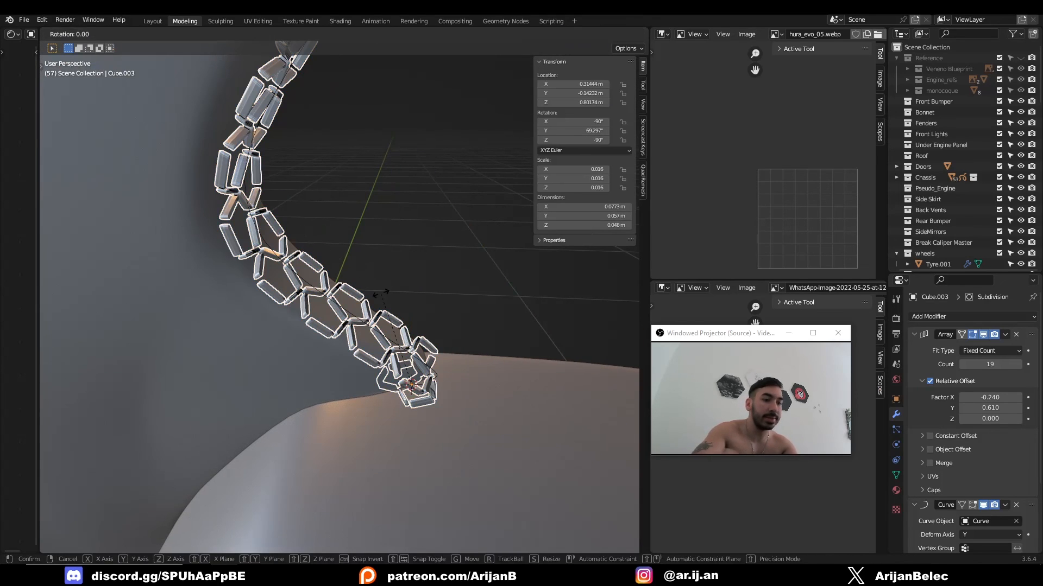